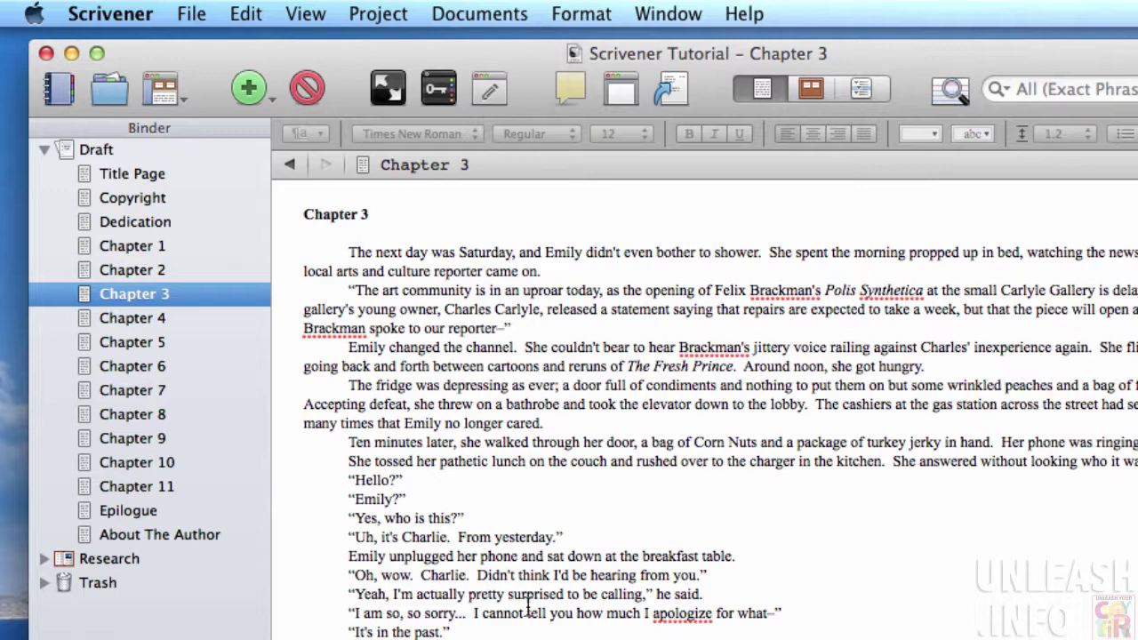
mouse_move(80, 7)
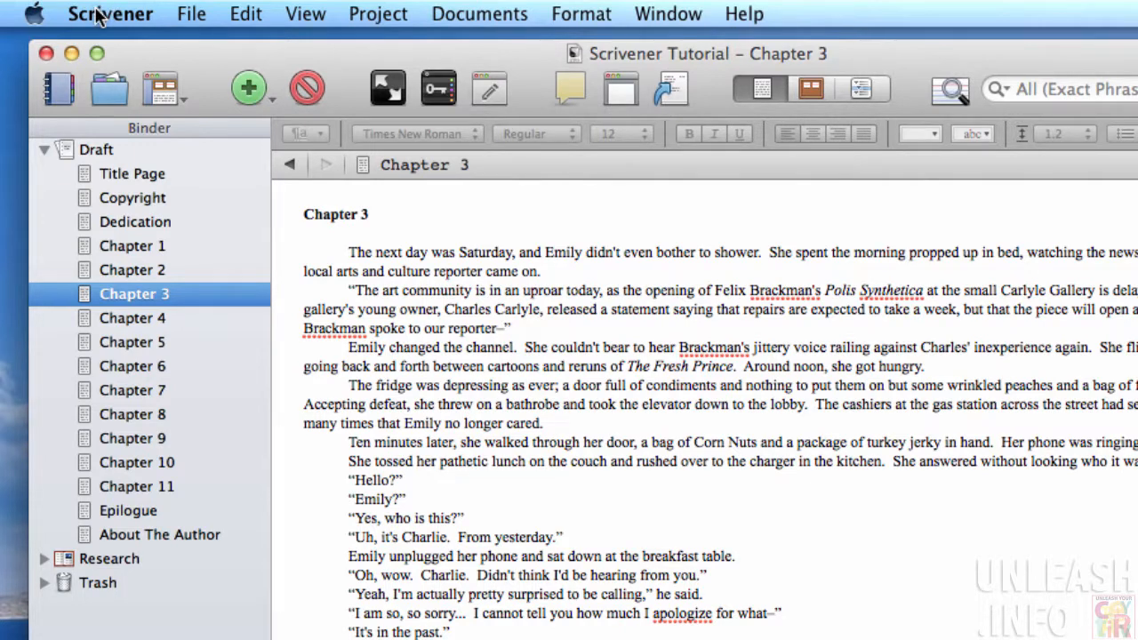
Show the Scrivener application menu with its app-wide commands
click(110, 14)
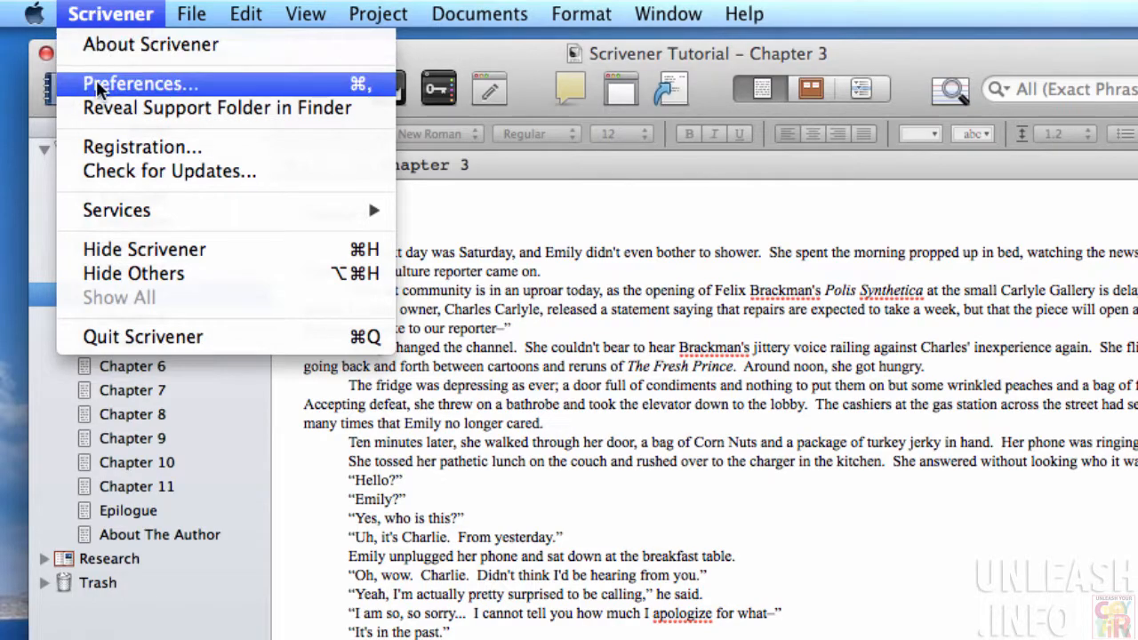
In Preferences Formatting, raise the default line spacing from 1.0 to 1.3
click(138, 84)
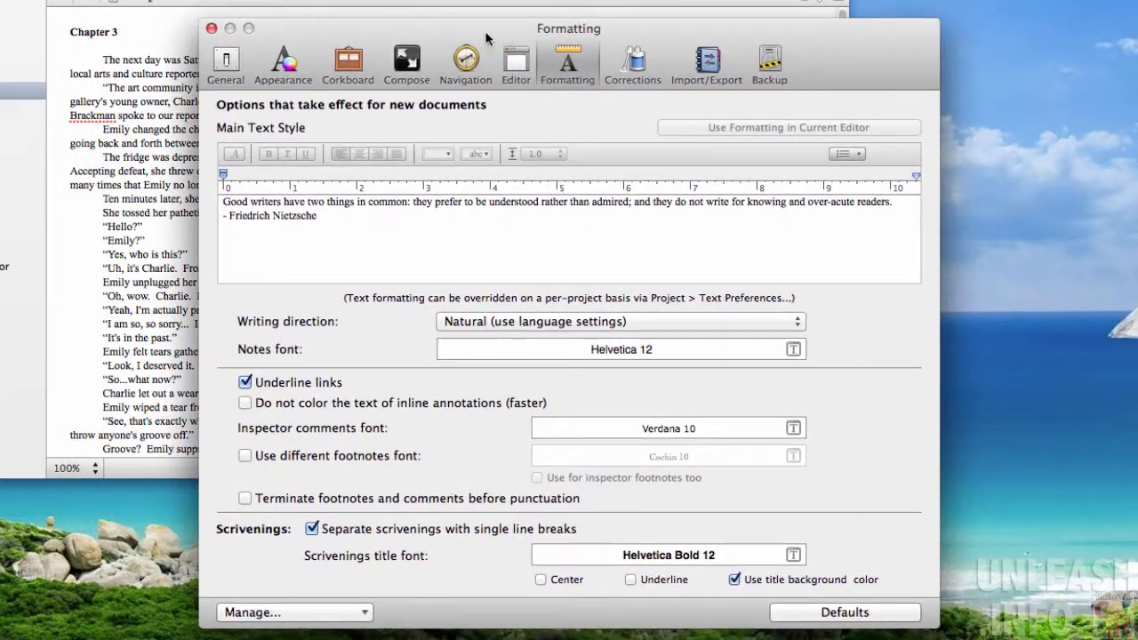
mouse_move(384, 117)
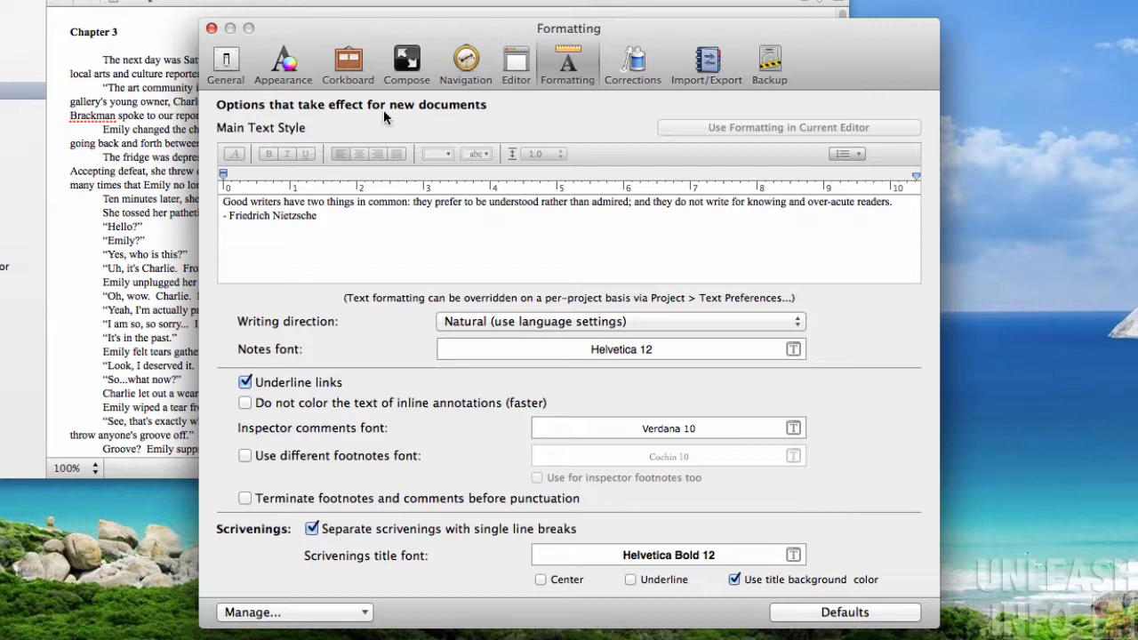
mouse_move(516, 62)
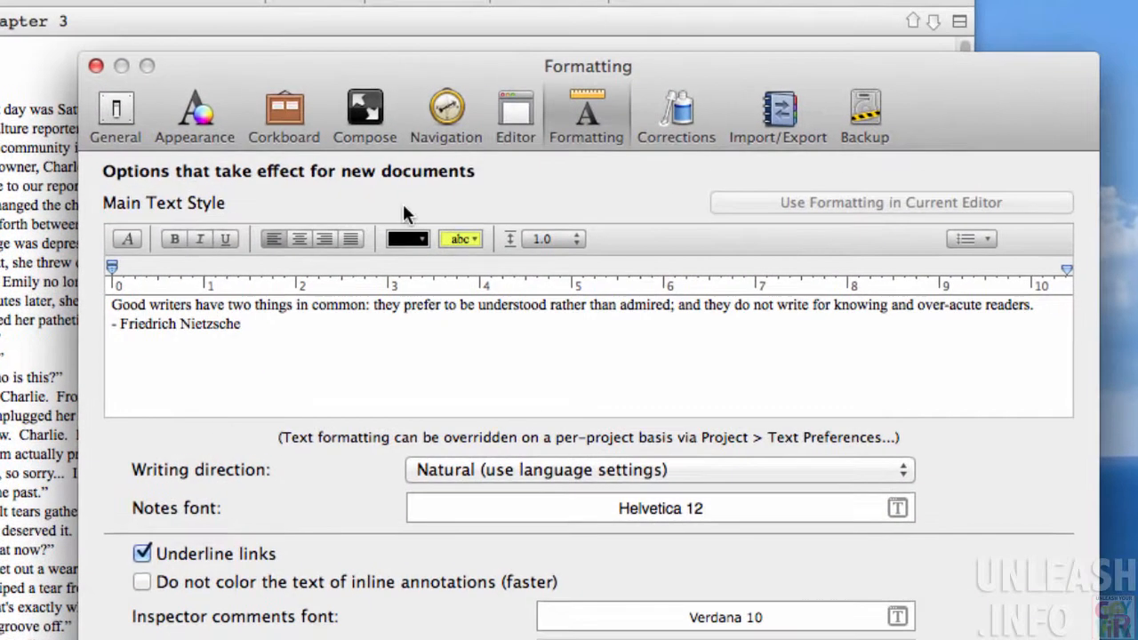
click(580, 233)
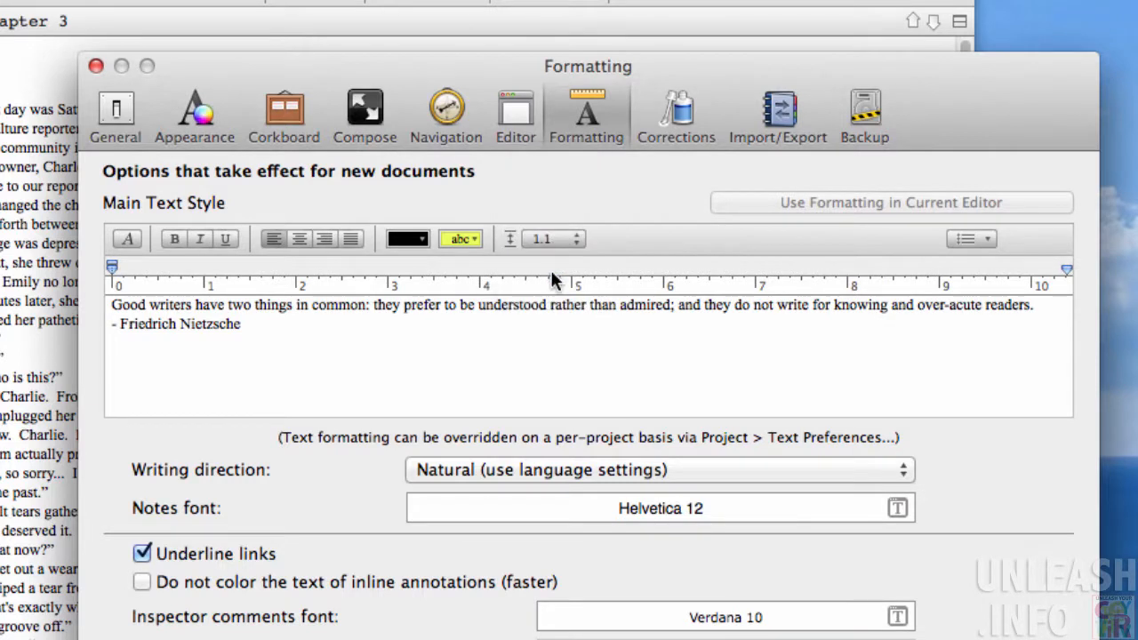
click(578, 235)
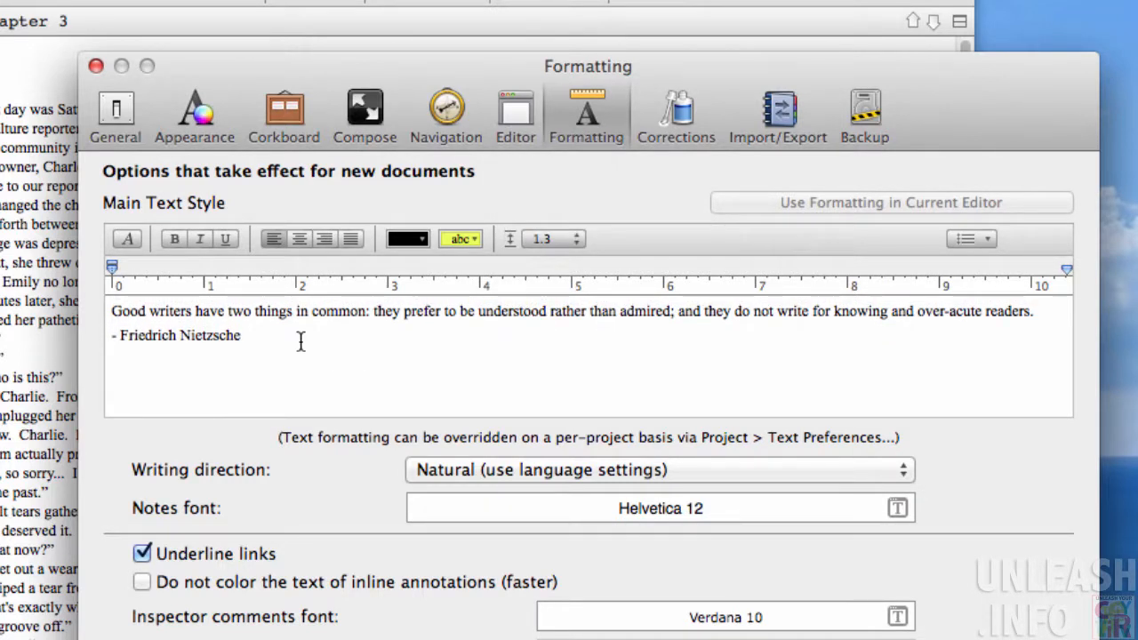
click(576, 238)
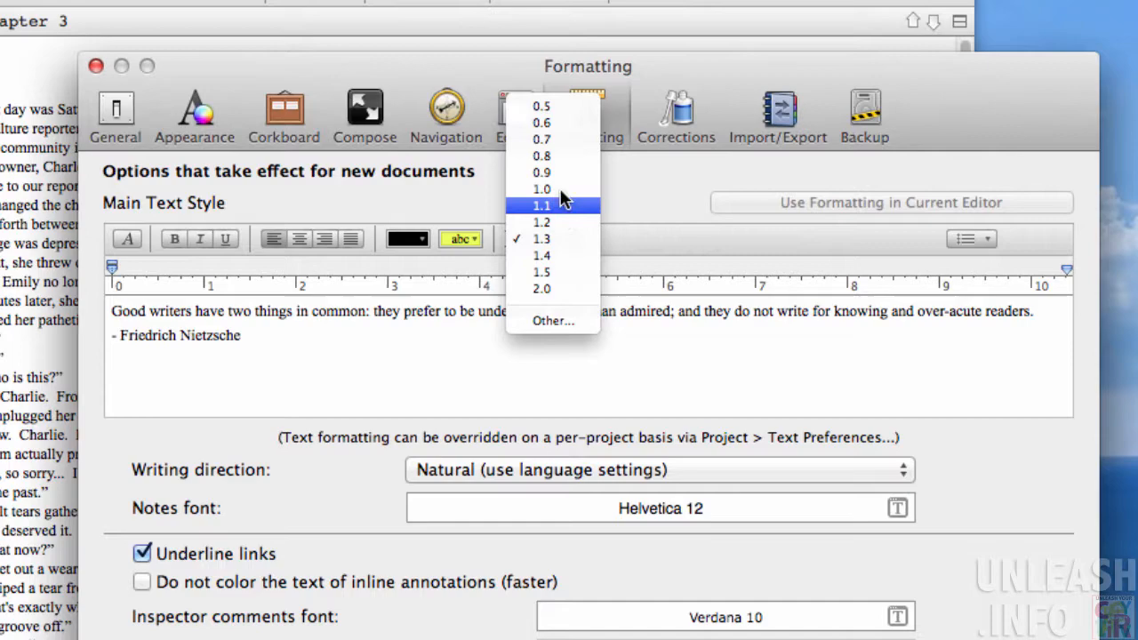
click(541, 188)
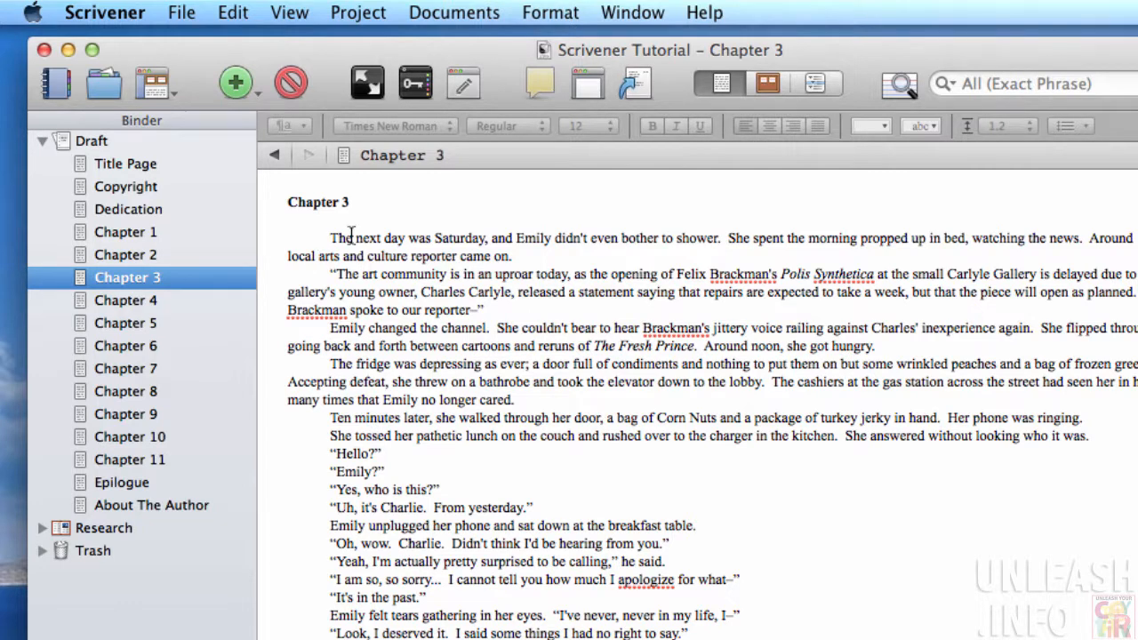
mouse_move(285, 288)
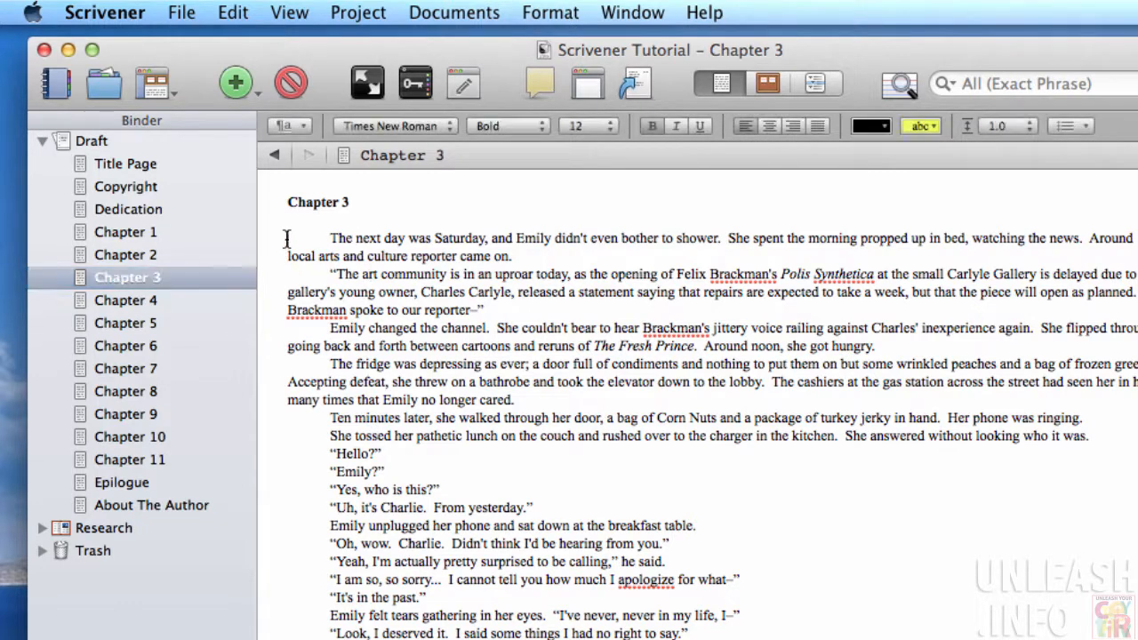
Select Chapter 3's whole body text from the opening paragraphs downward
drag(285, 238, 483, 309)
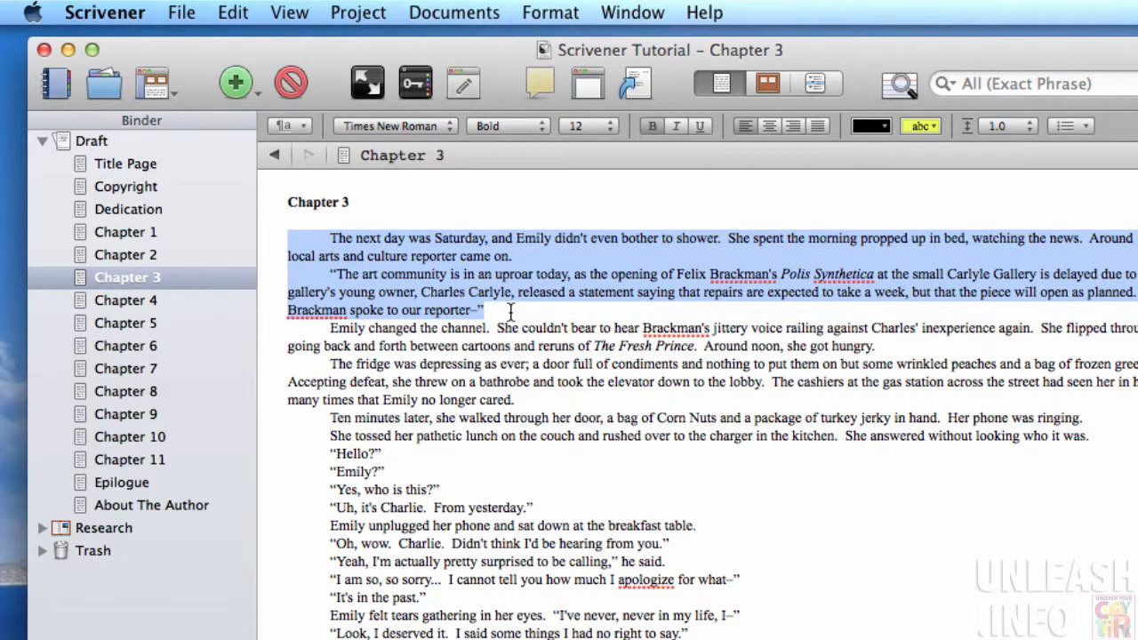
scroll(down, 3)
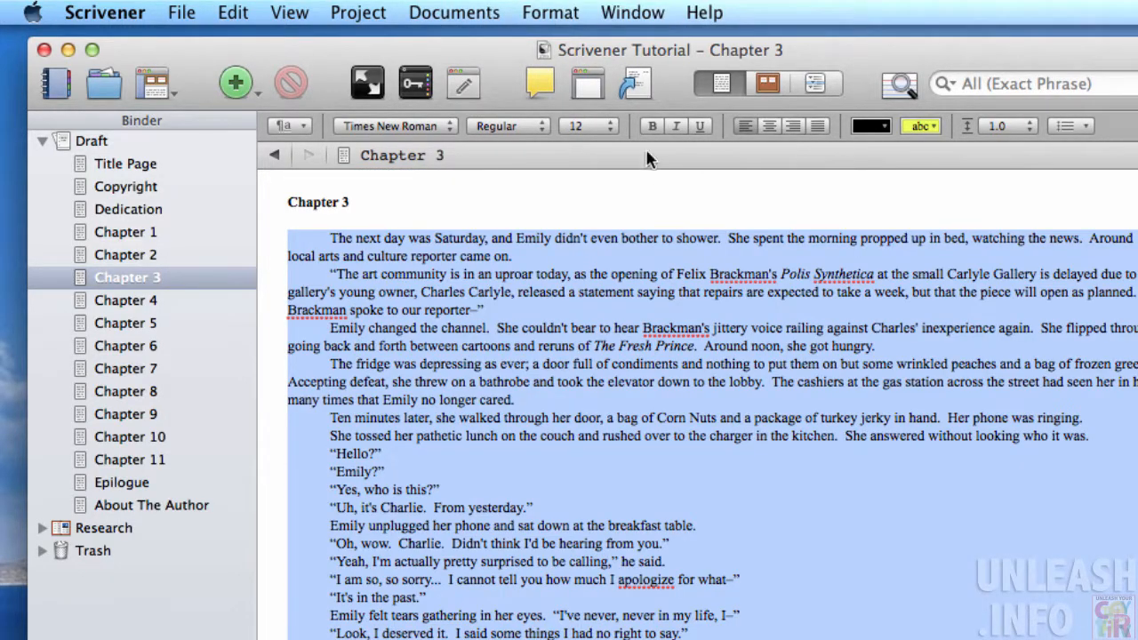
Give the selected Chapter 3 text 13 pt font size and 1.4 line spacing
click(608, 124)
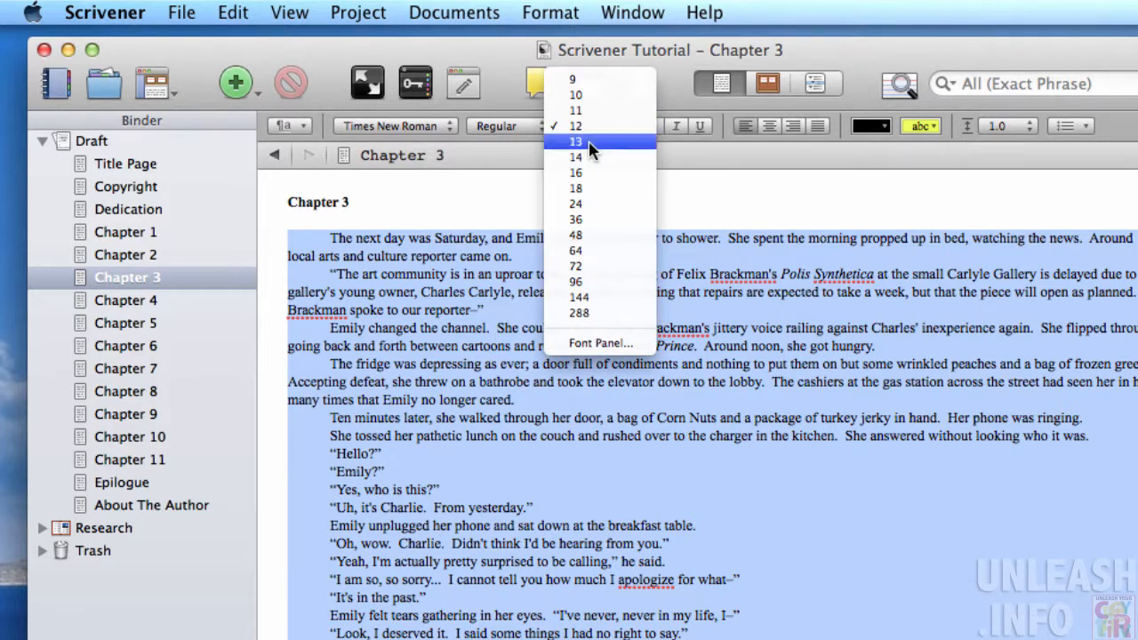
click(576, 142)
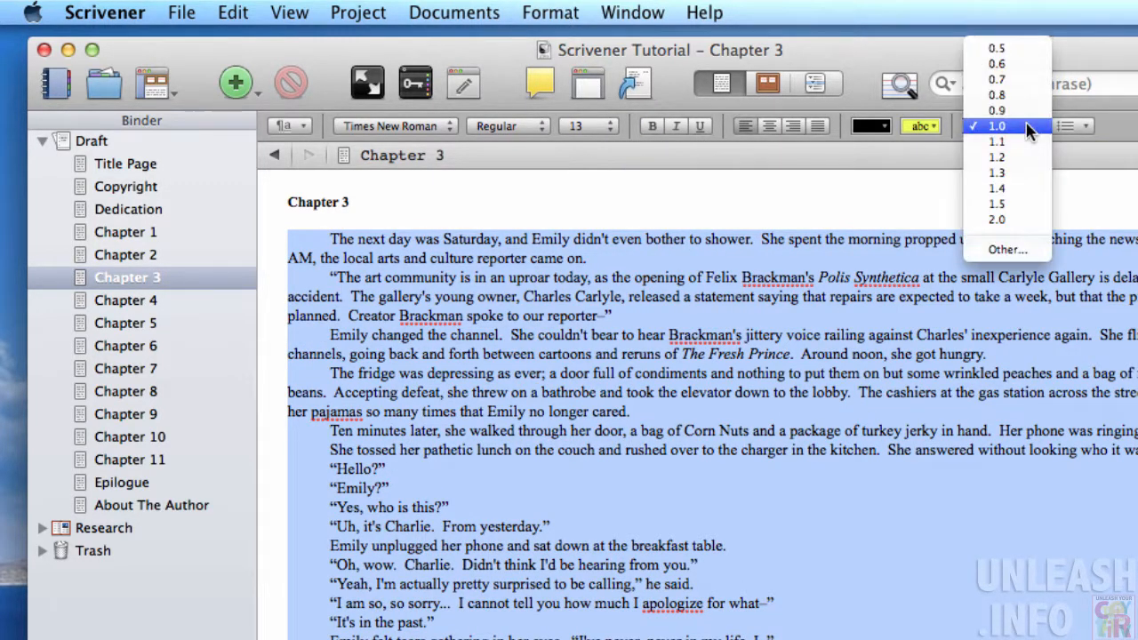
click(995, 188)
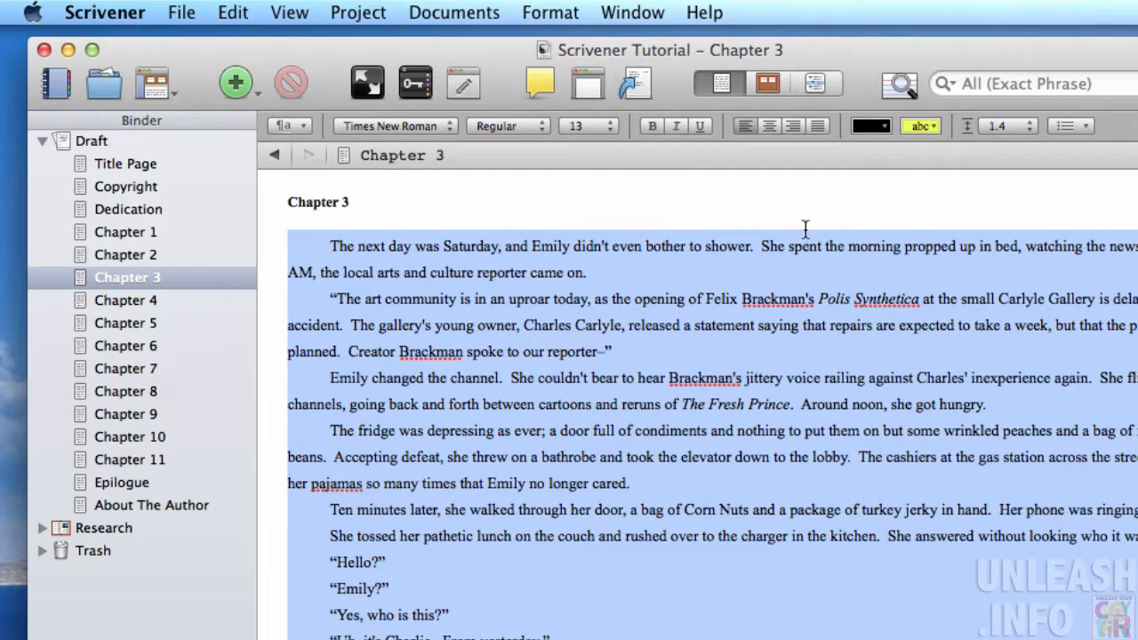
mouse_move(857, 266)
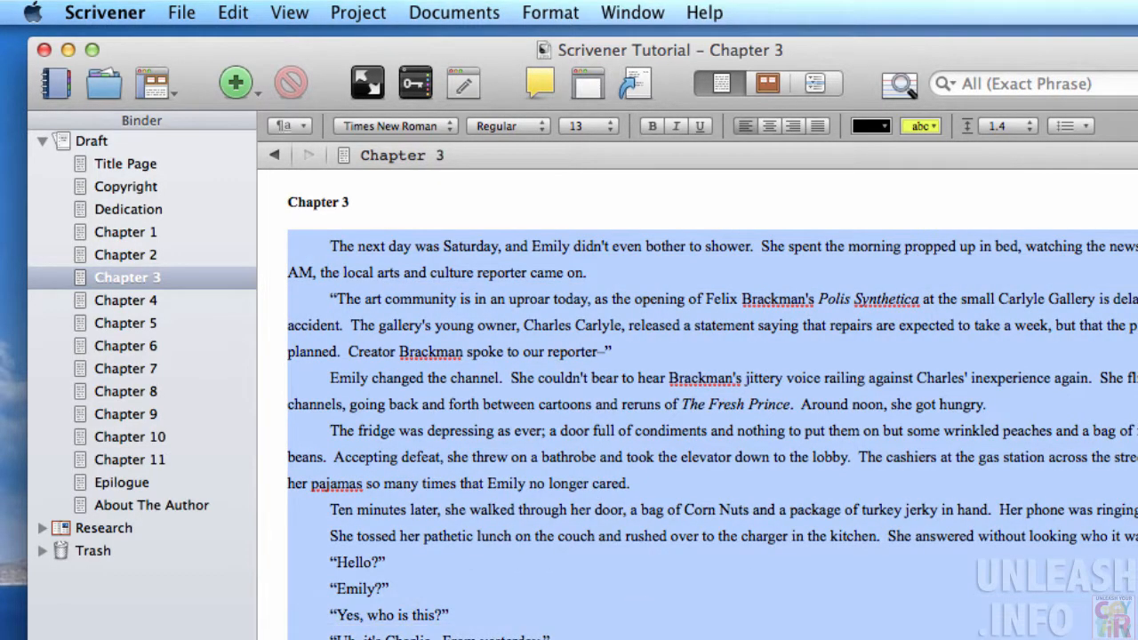
scroll(down, 3)
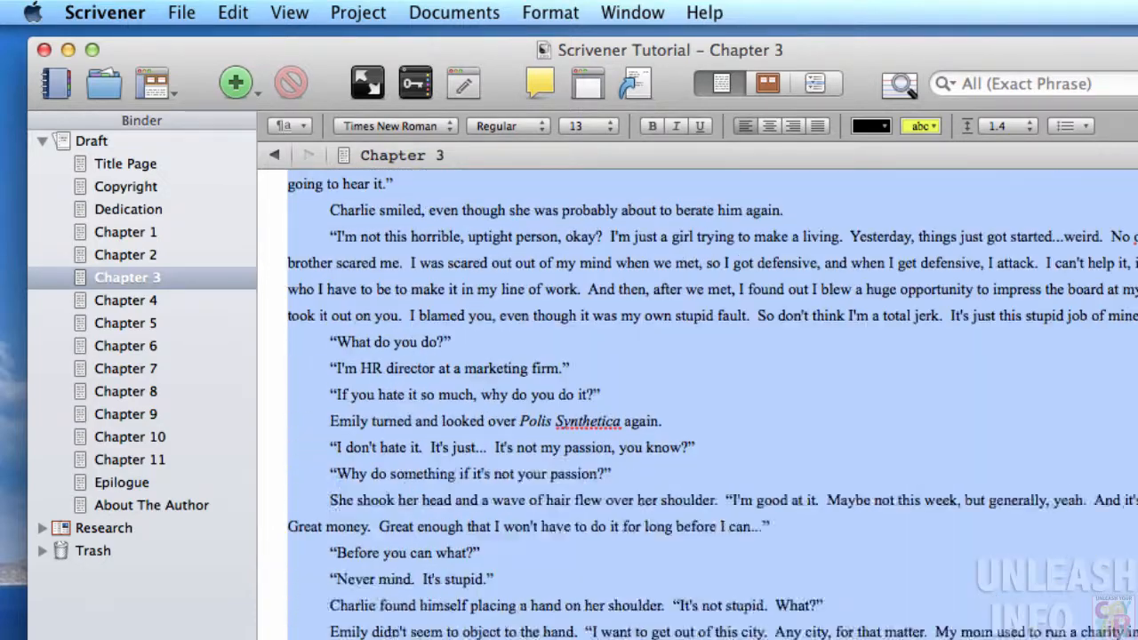
scroll(down, 3)
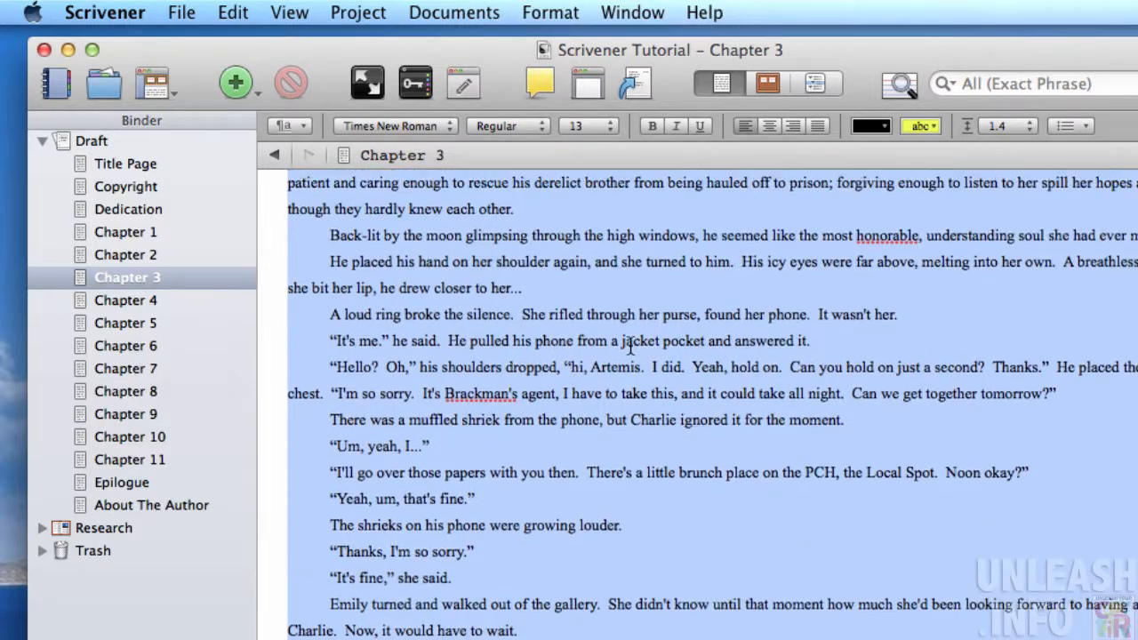
scroll(down, 3)
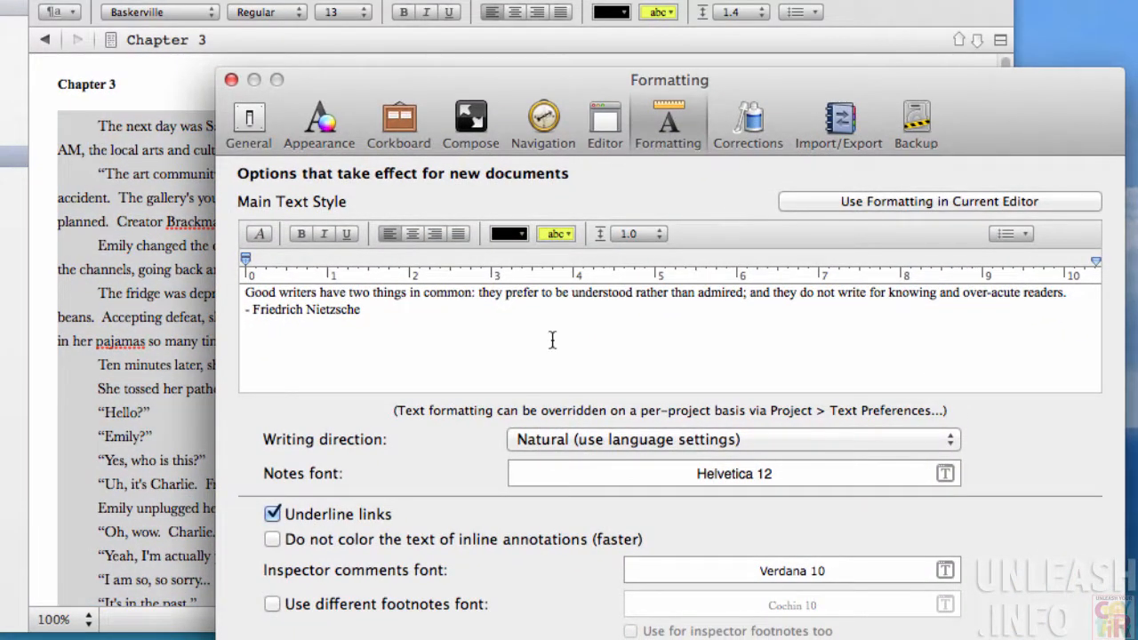
mouse_move(400, 213)
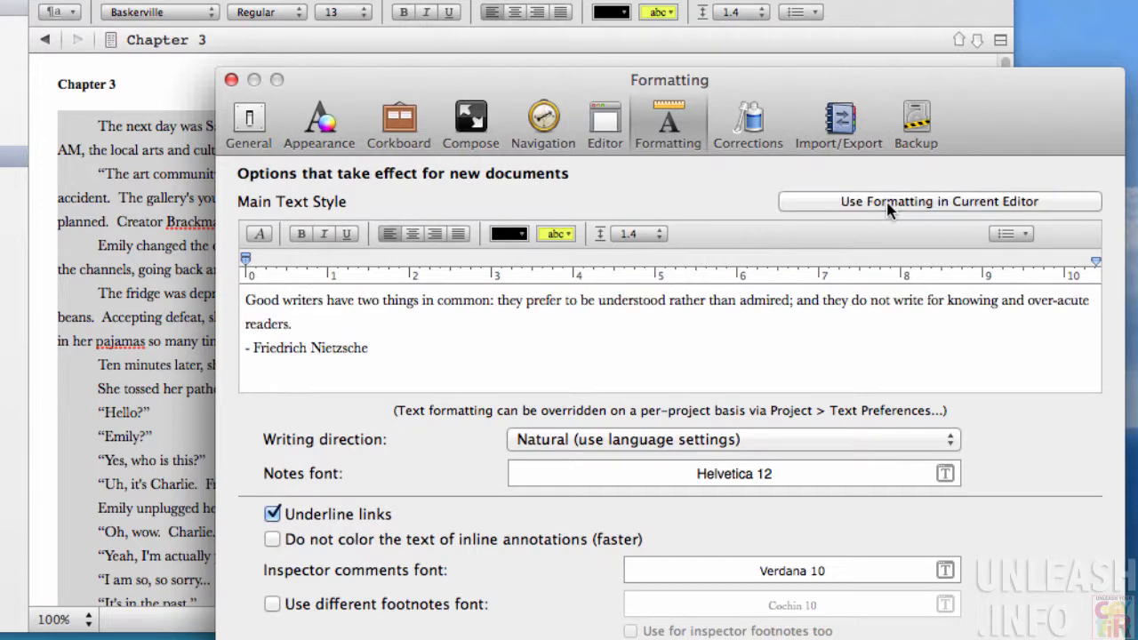
mouse_move(763, 377)
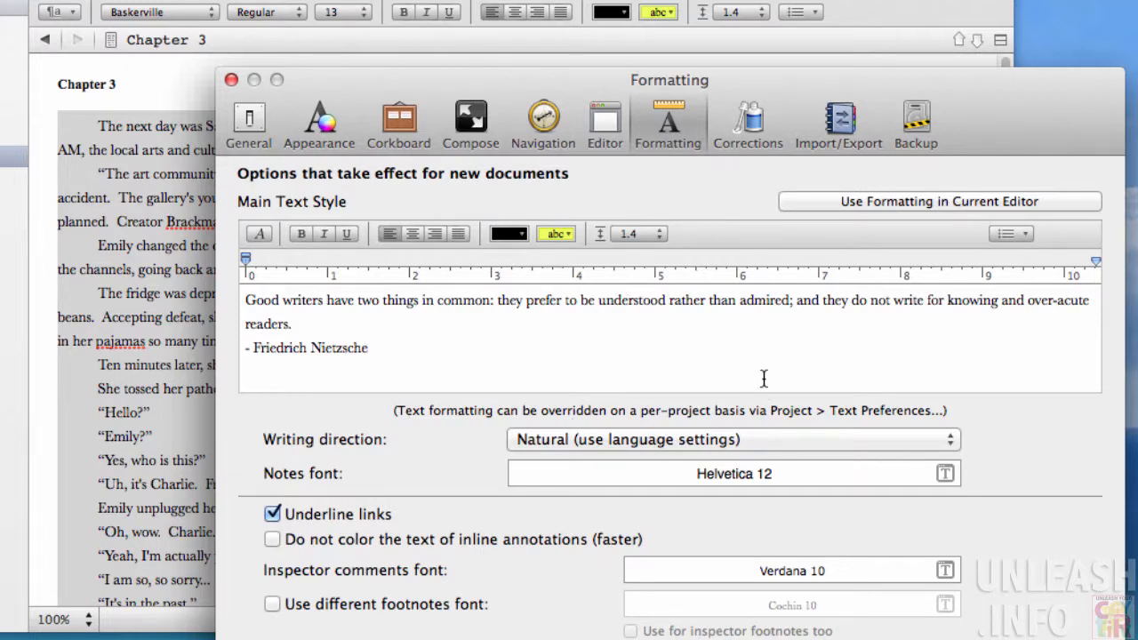
mouse_move(532, 371)
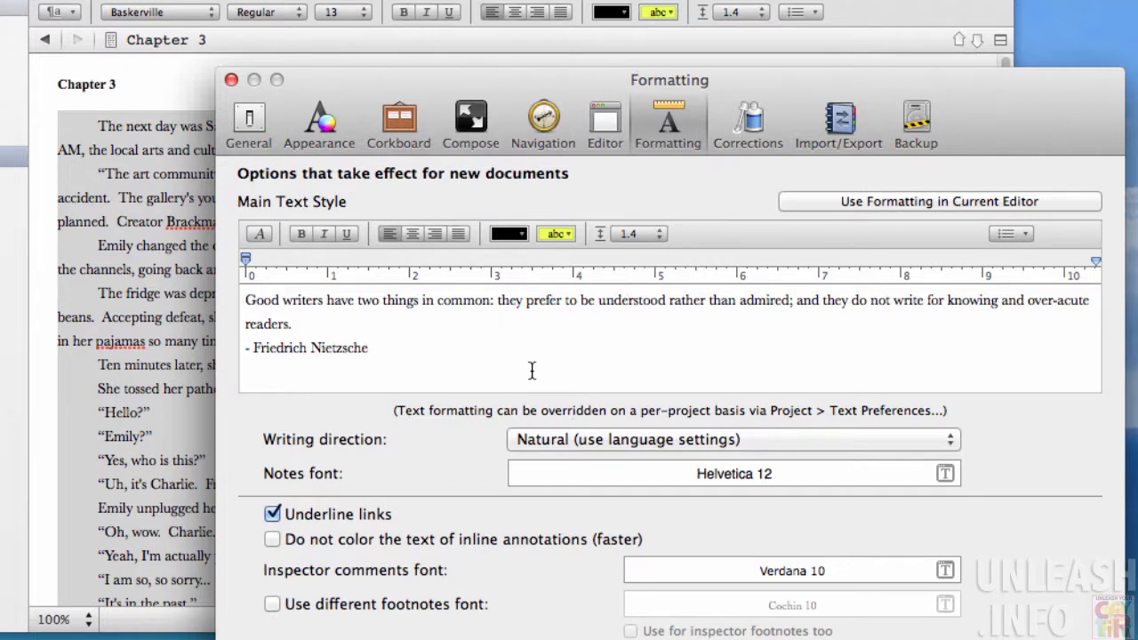
mouse_move(644, 110)
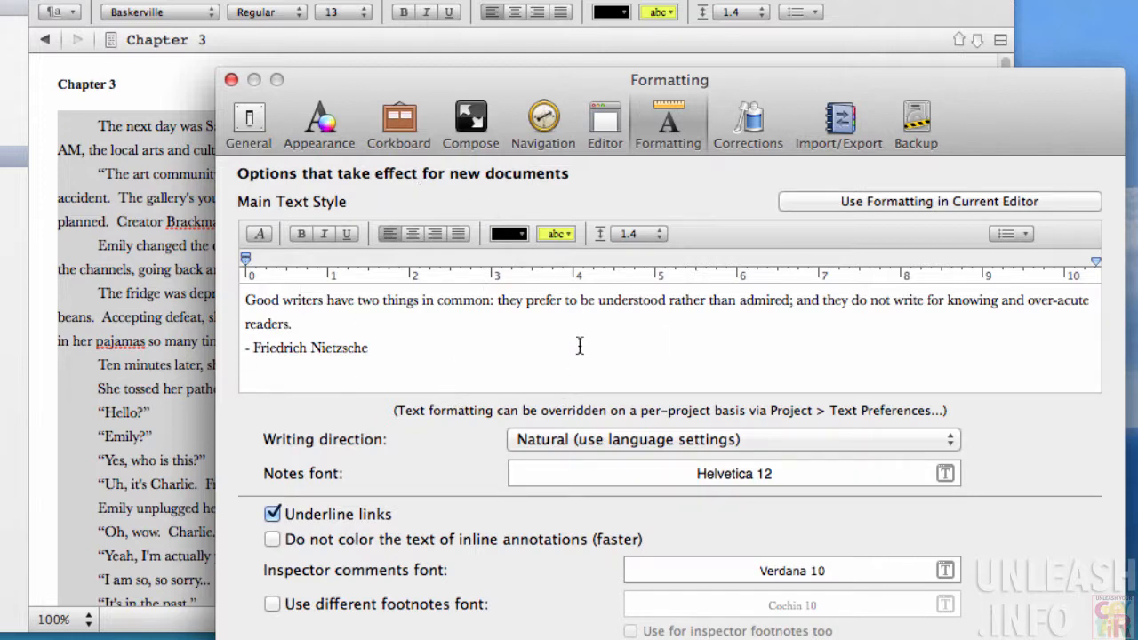
mouse_move(423, 256)
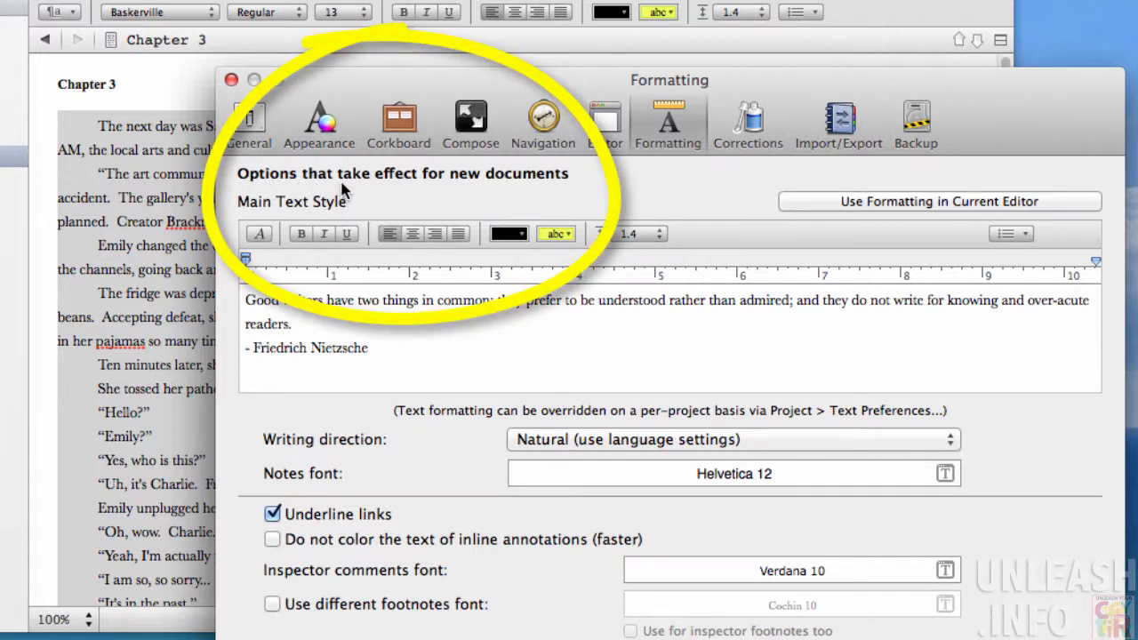
mouse_move(463, 192)
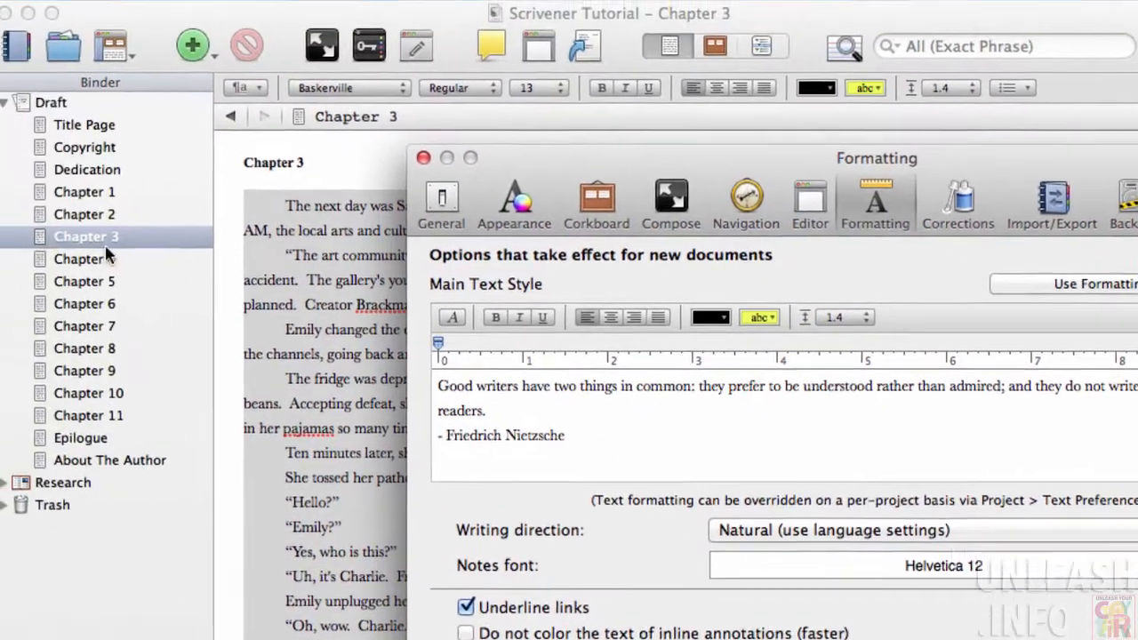
Dismiss the preferences, glance at Chapter 6, and return to Chapter 3
click(424, 156)
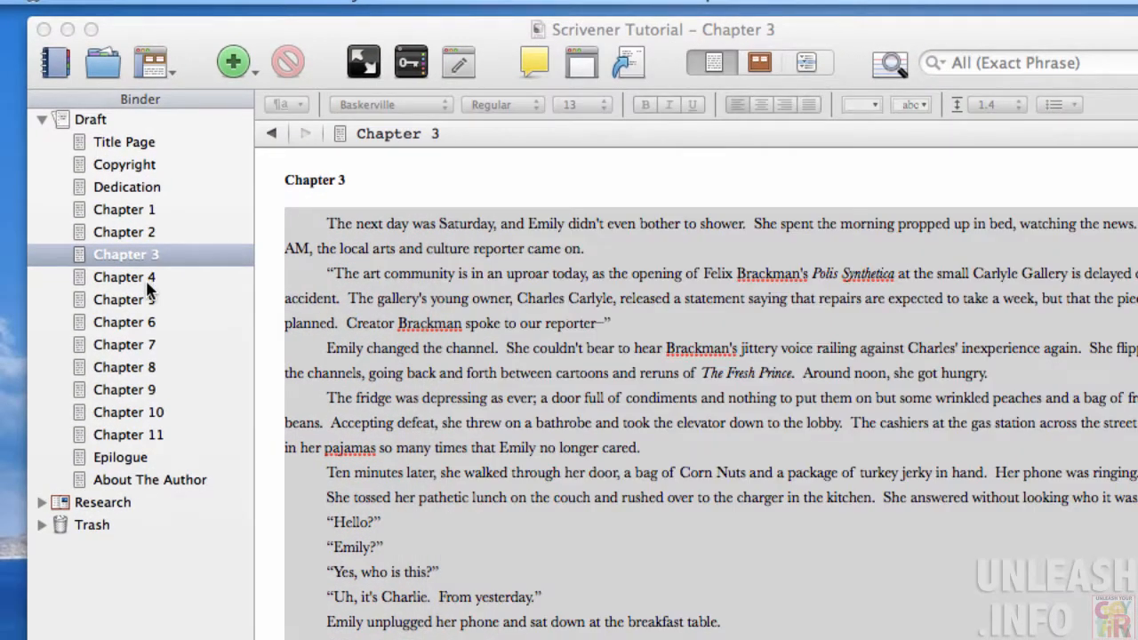
click(125, 299)
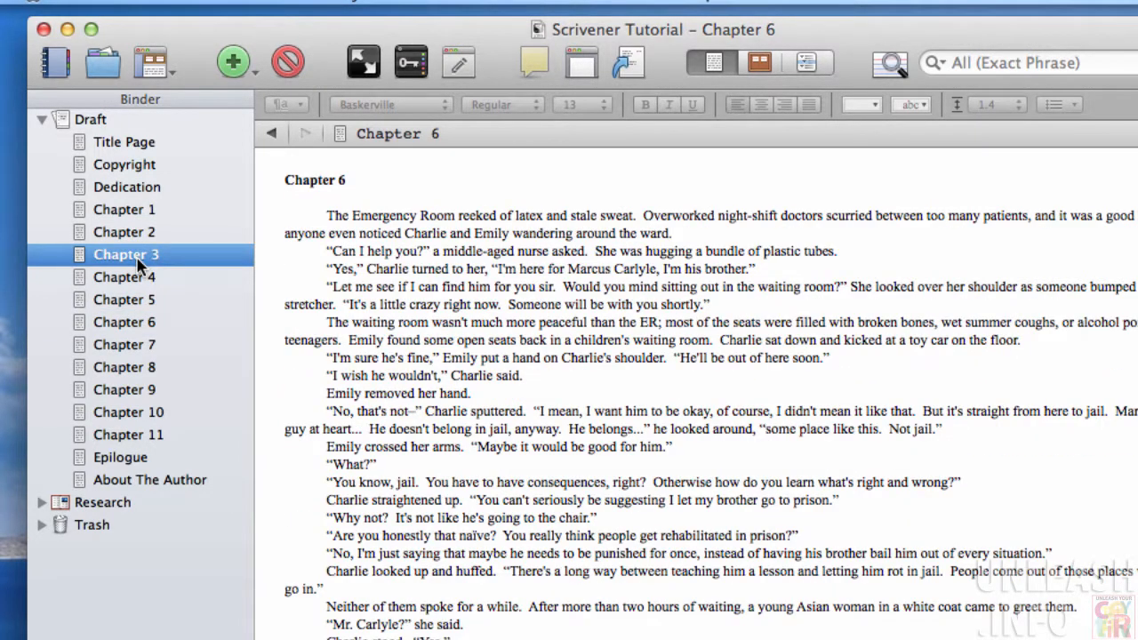
click(124, 254)
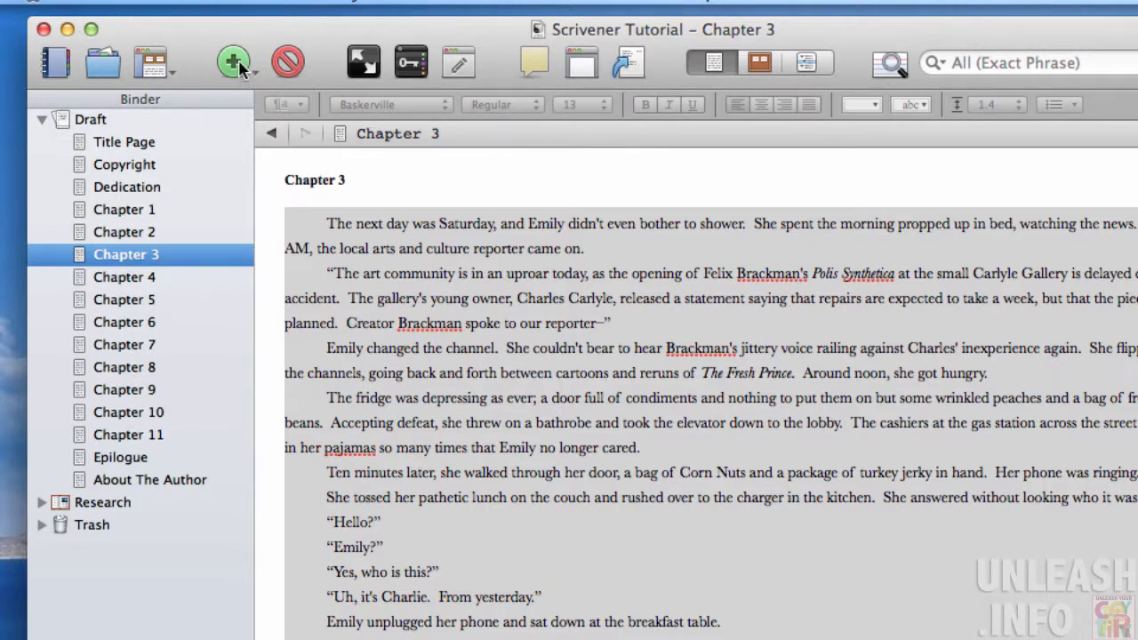
Add a new document after Chapter 3 and title it NEW DOCUMENT
click(233, 61)
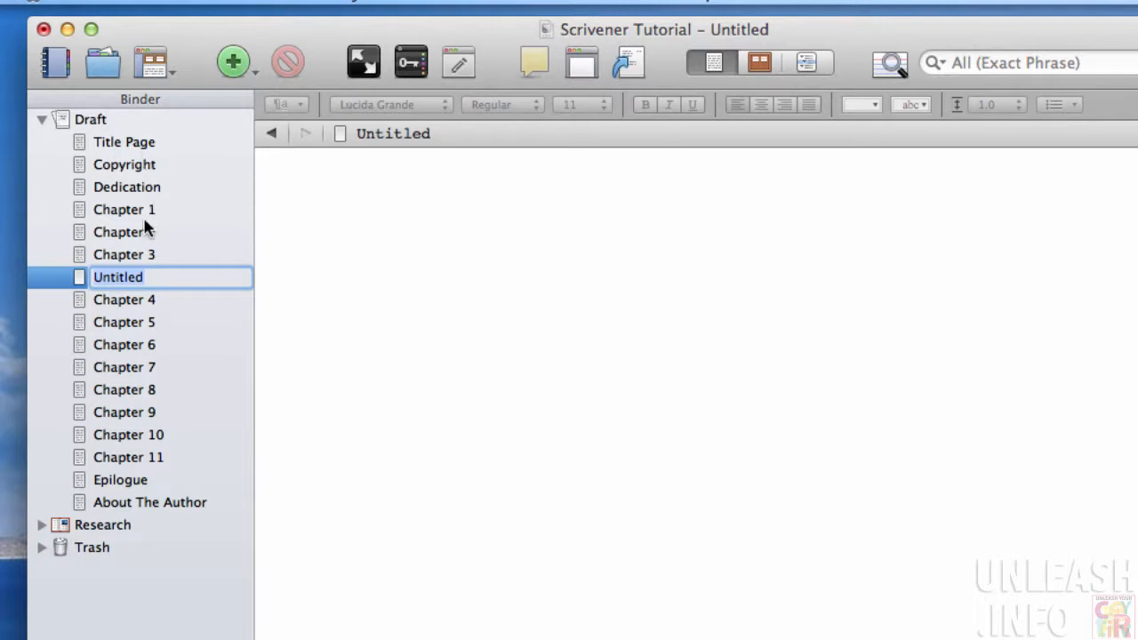
text(NEW)
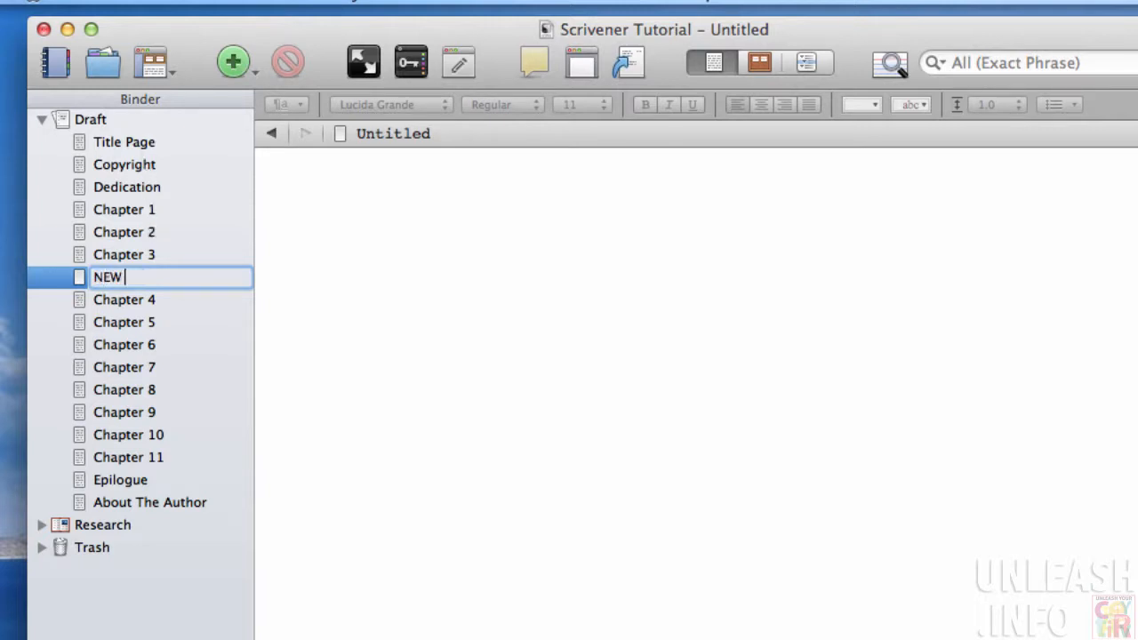
text(DOCUMENT)
click(697, 393)
text(Text)
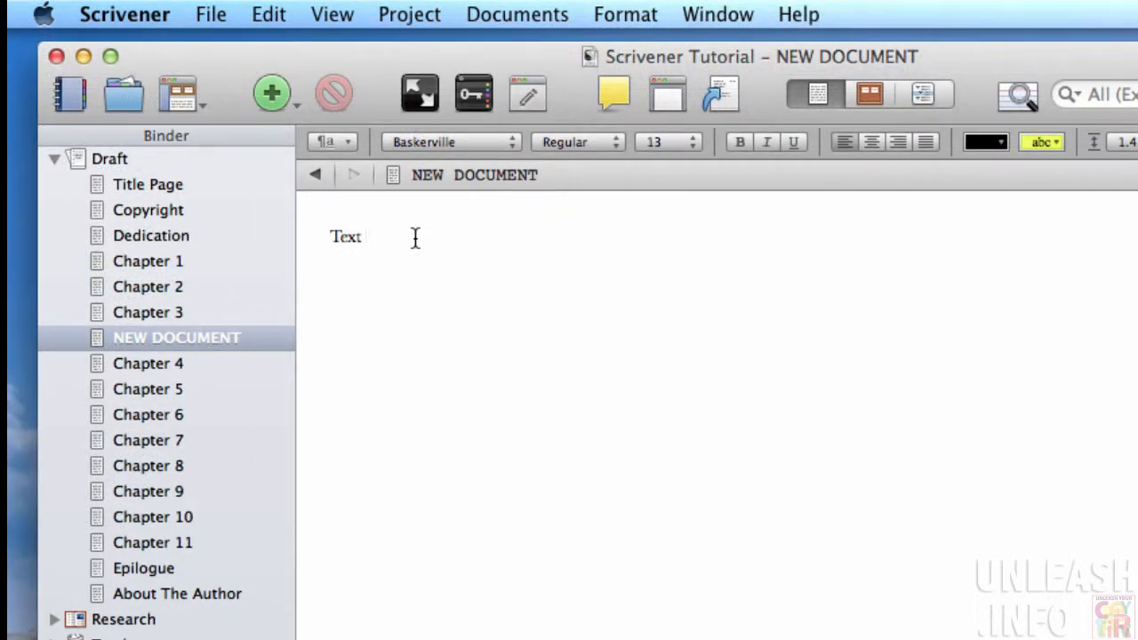
Write placeholder text 'add tex' in NEW DOCUMENT using the inherited Baskerville 13 pt, 1.4 formatting
text(add tex)
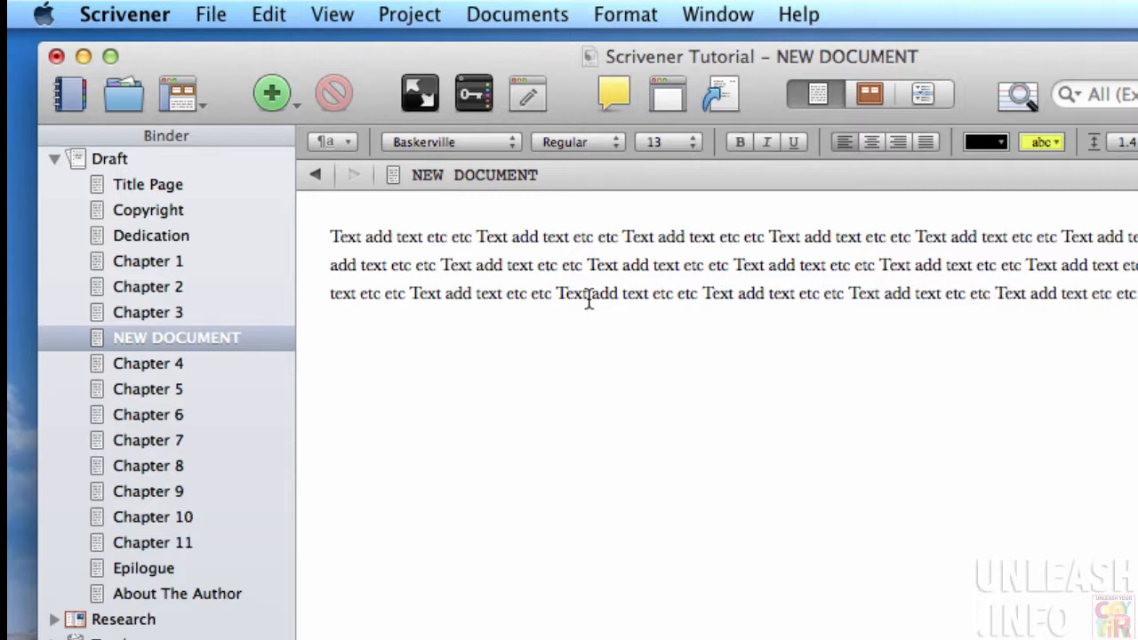
mouse_move(249, 264)
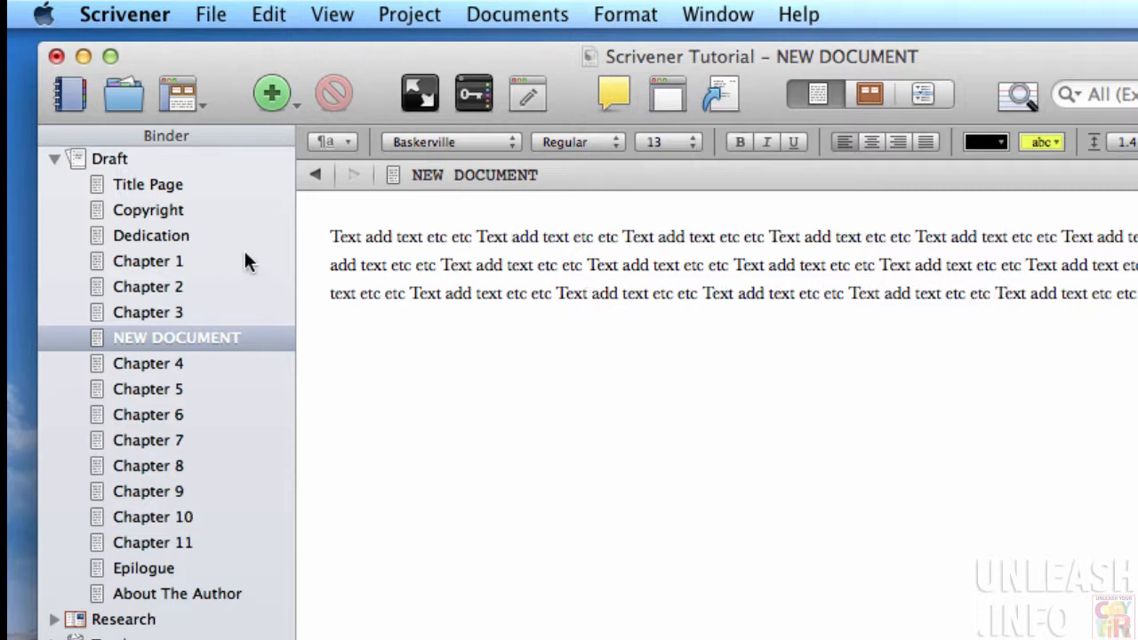
mouse_move(146, 441)
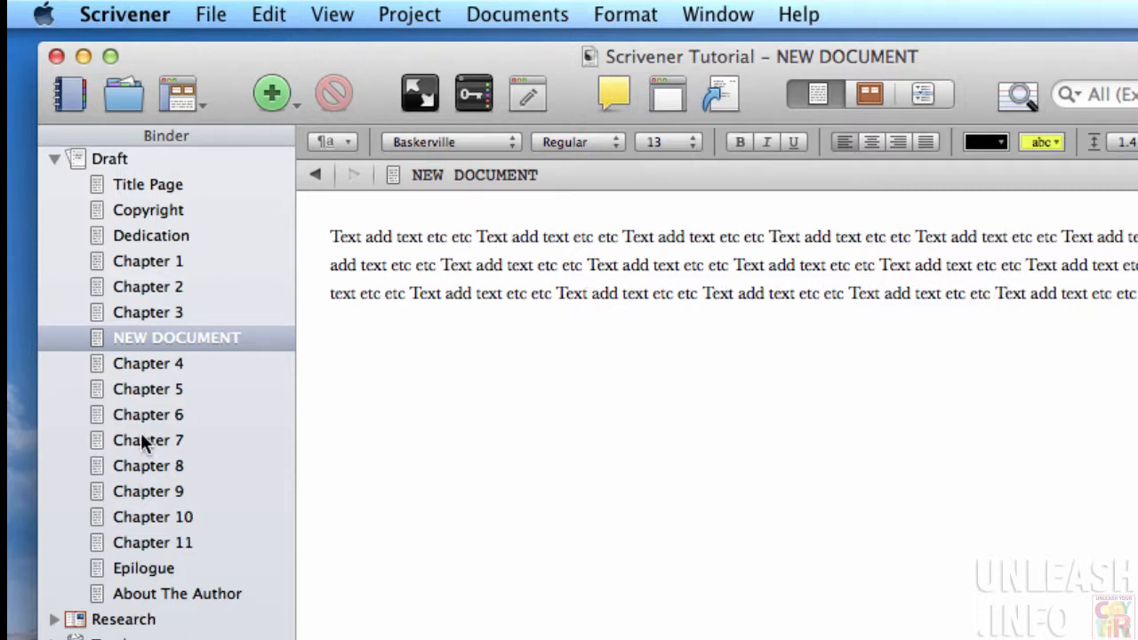
mouse_move(1081, 133)
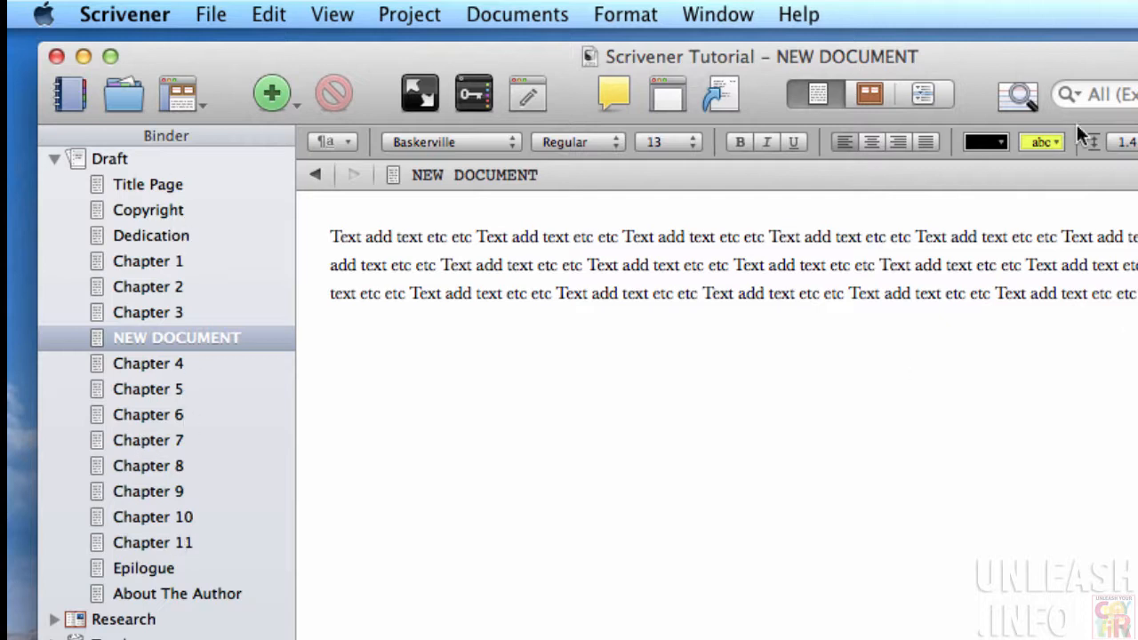
mouse_move(1118, 192)
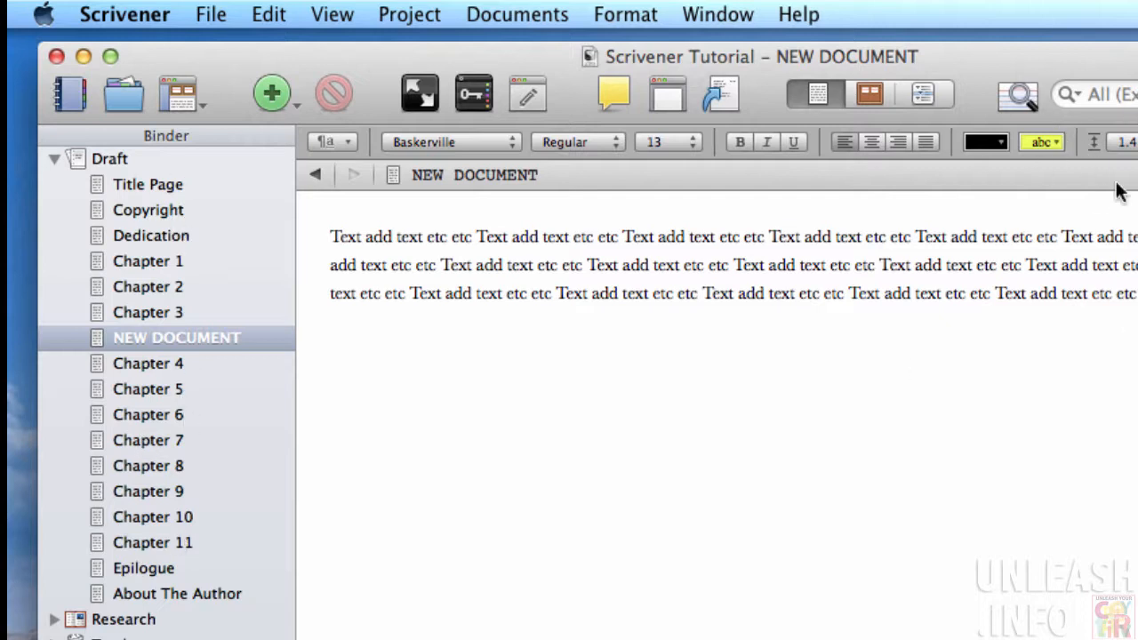
mouse_move(849, 324)
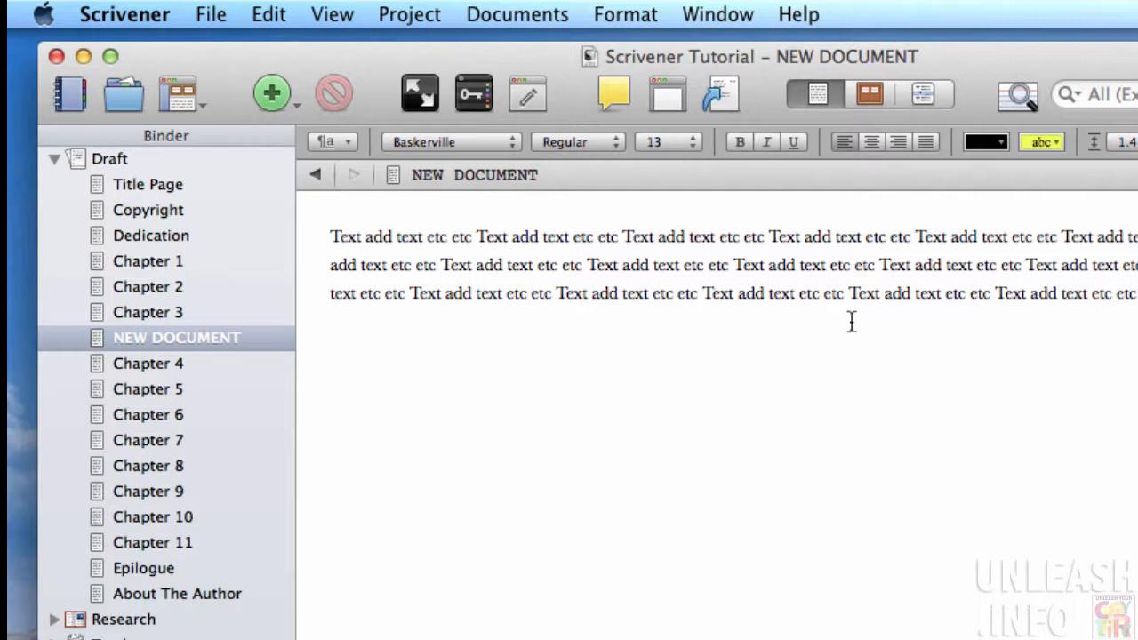
mouse_move(849, 374)
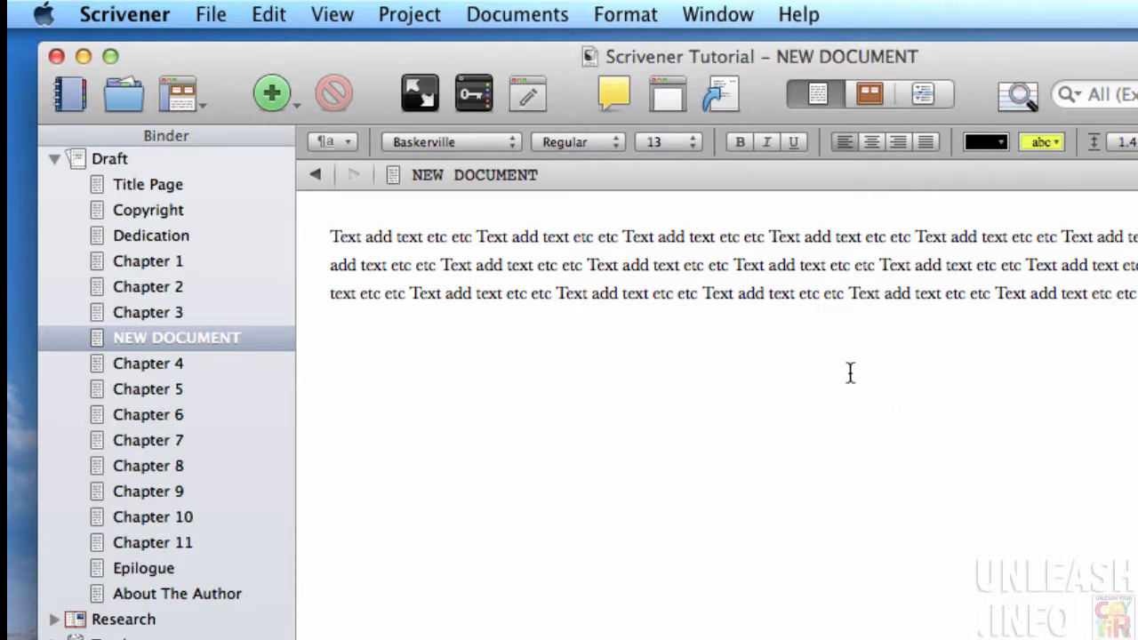
mouse_move(185, 388)
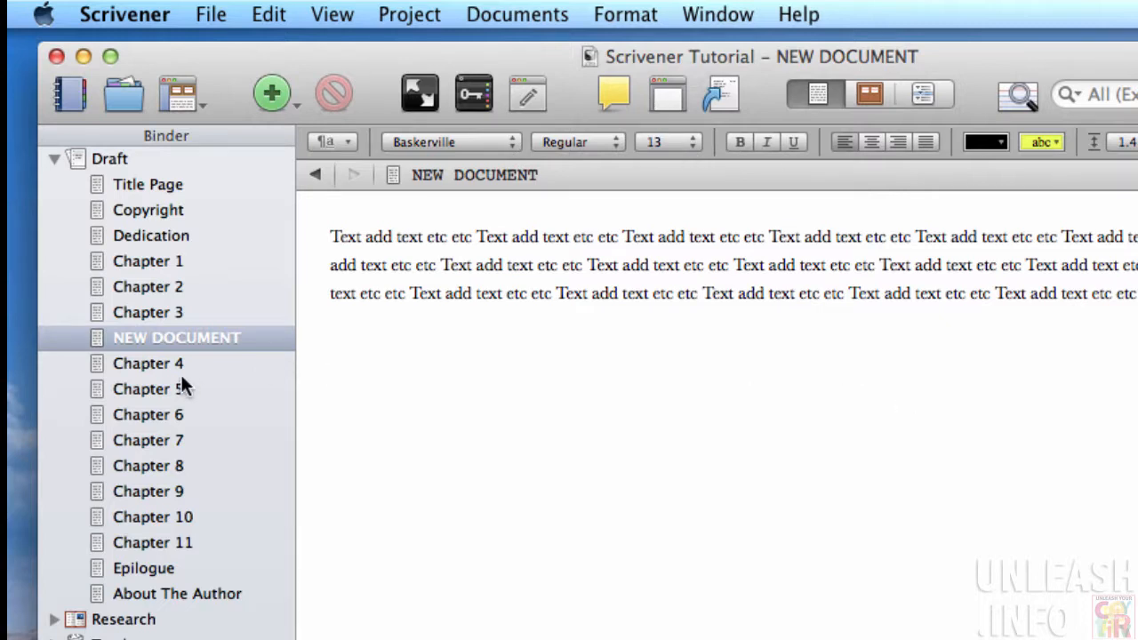
click(149, 363)
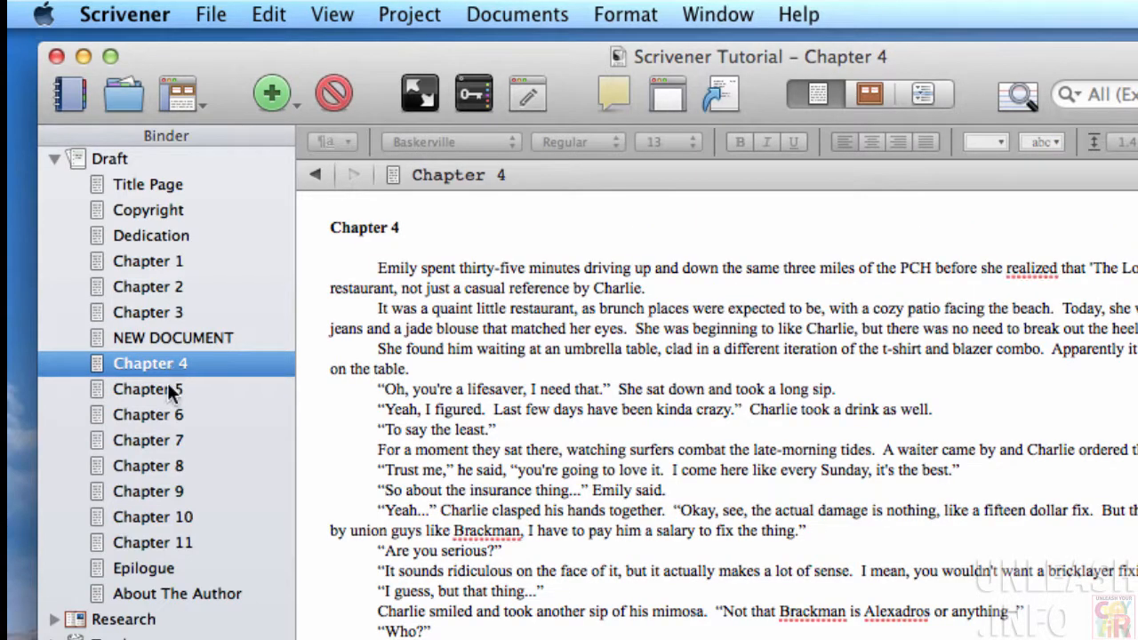
click(149, 388)
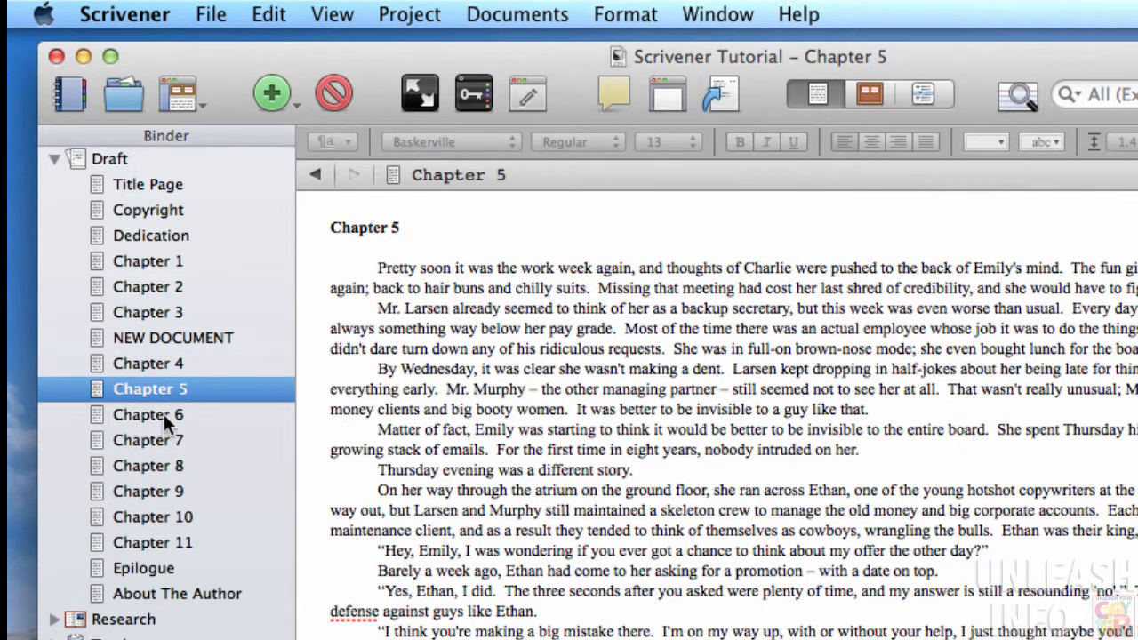
click(174, 337)
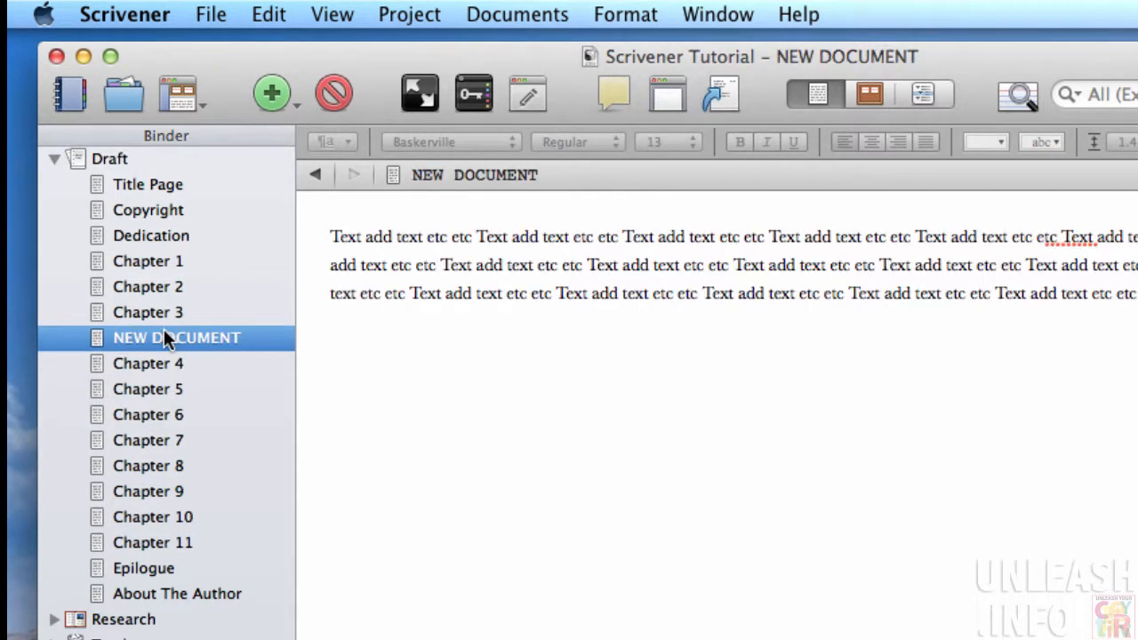